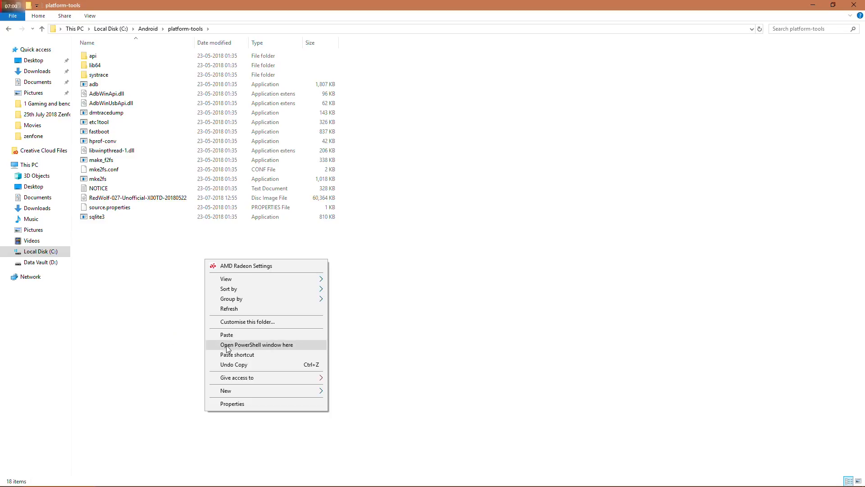
mouse_move(239, 346)
text(fastboot devic)
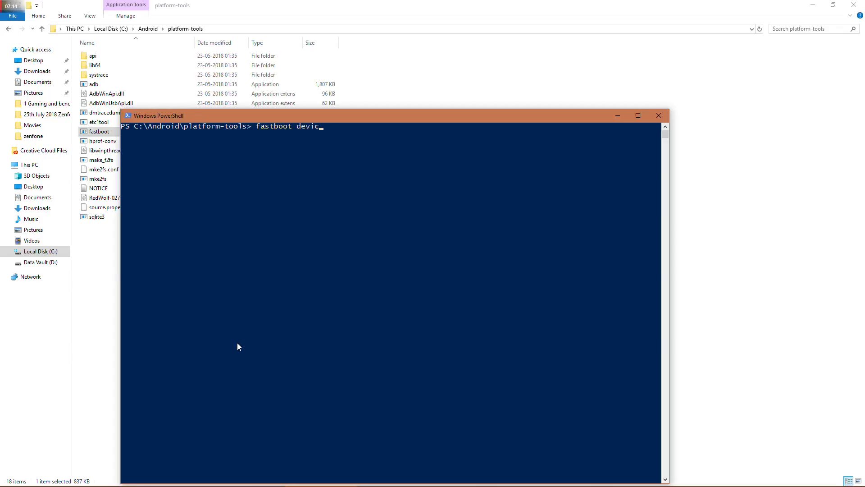
Run 'fastboot devices' to list the phone, then begin entering 'fastboot flash rec'.
key(Enter)
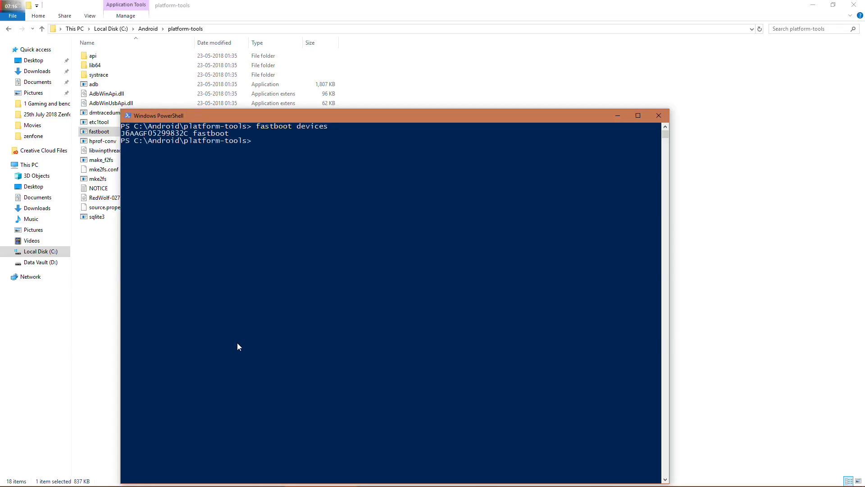
mouse_move(478, 172)
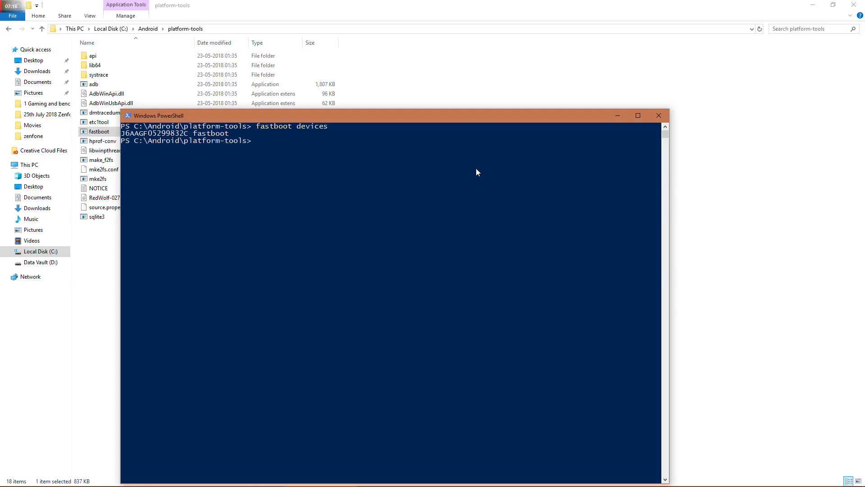
text(fa)
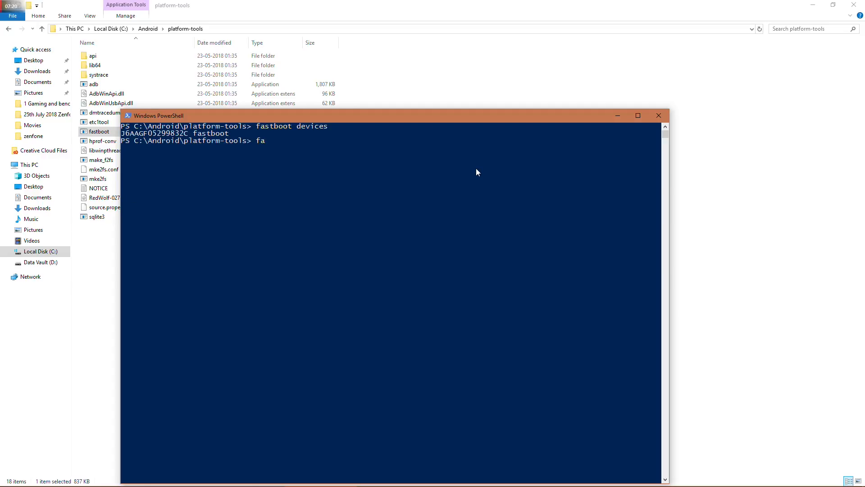
text(stboot f)
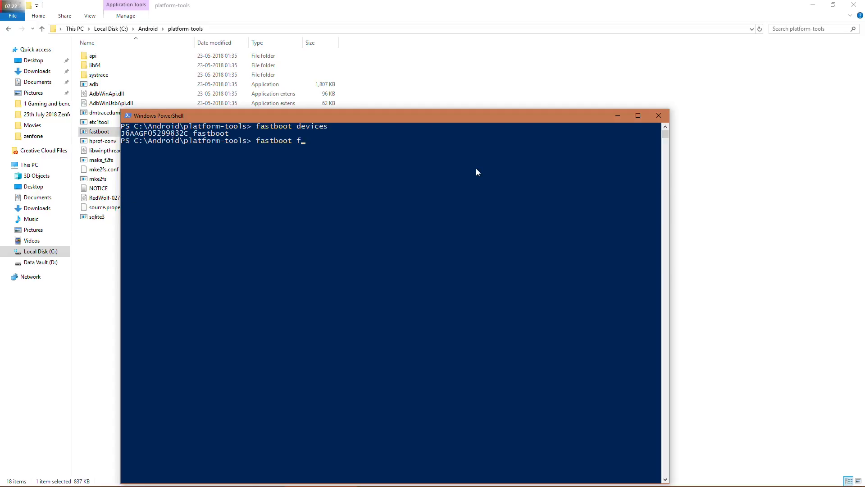
text(lash rec)
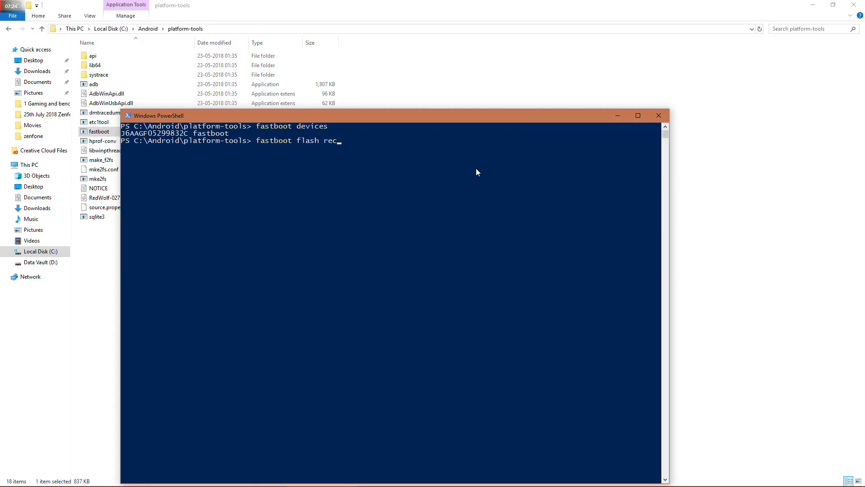
click(658, 115)
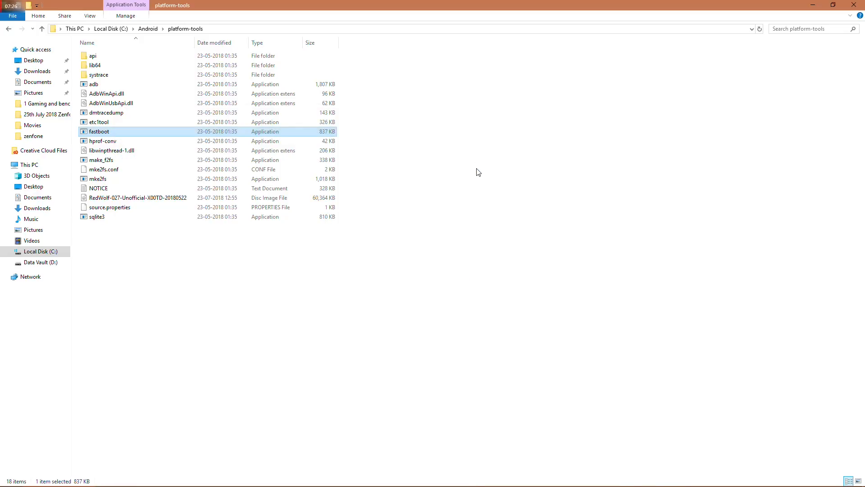
Run 'fastboot flash recovery RedWolf-027-Unofficial-X00TD-20180522.img' after checking the image file's name.
right_click(126, 197)
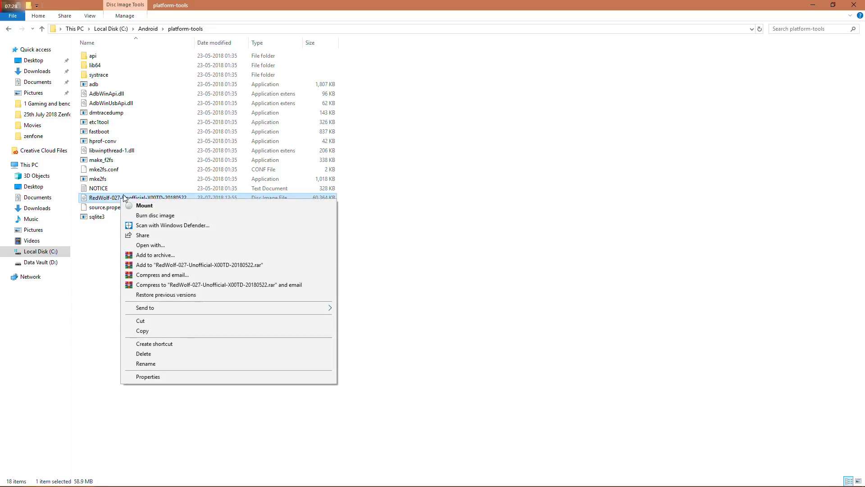
click(146, 363)
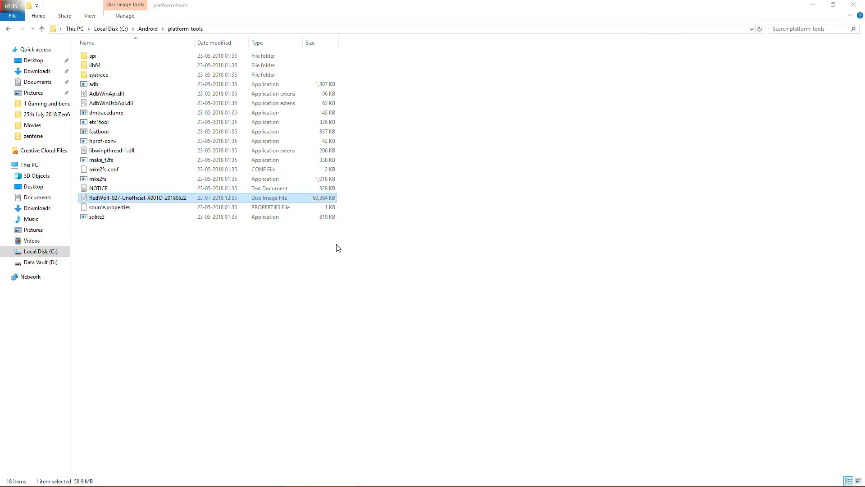
text(fastboot flash recovery RedWolf-027-Unofficial-X00TD-20180522.)
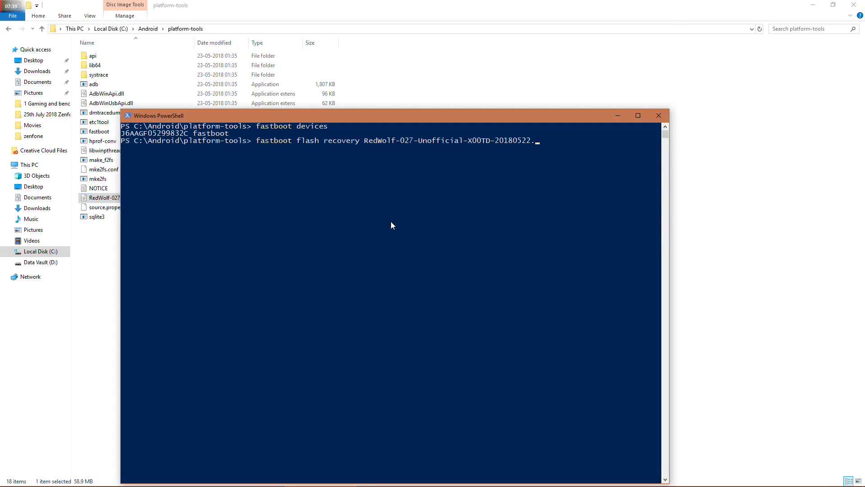
text(img)
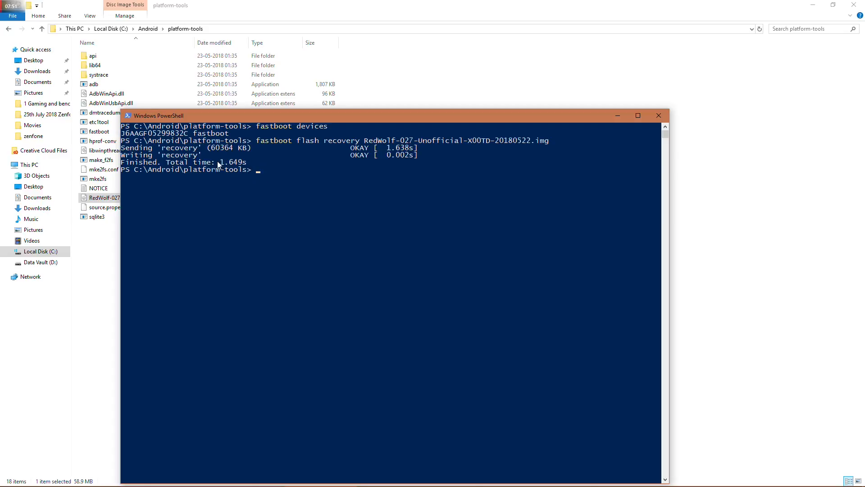
mouse_move(370, 182)
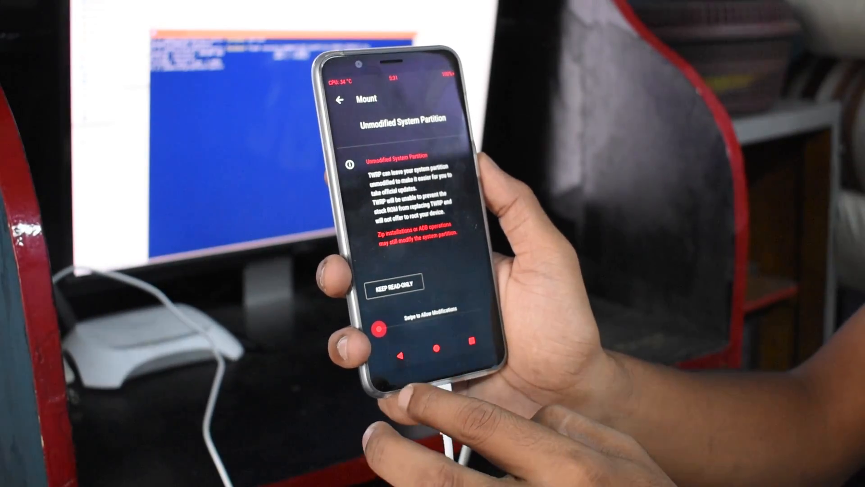
Swipe the 'Swipe to Allow Modifications' slider to unlock the system partition.
drag(380, 331, 436, 301)
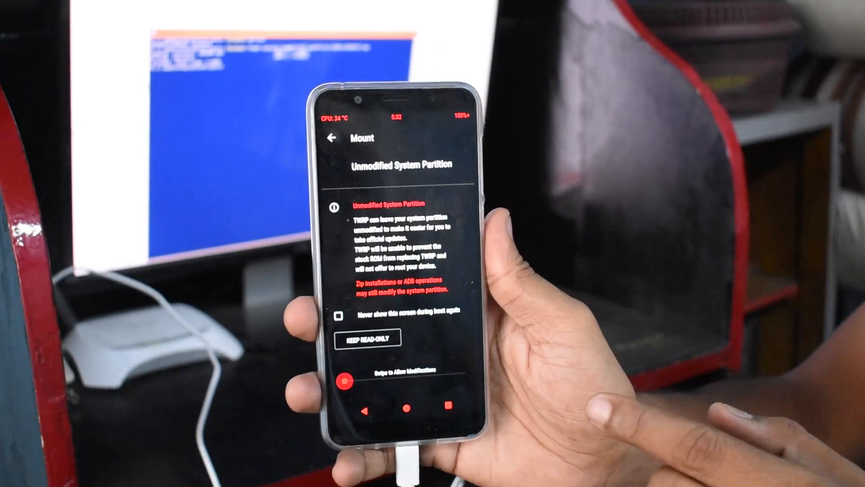
drag(336, 379, 466, 365)
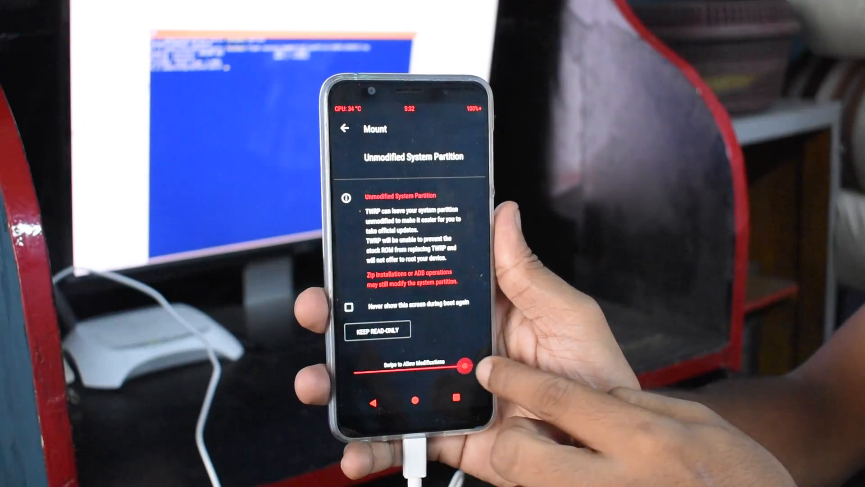